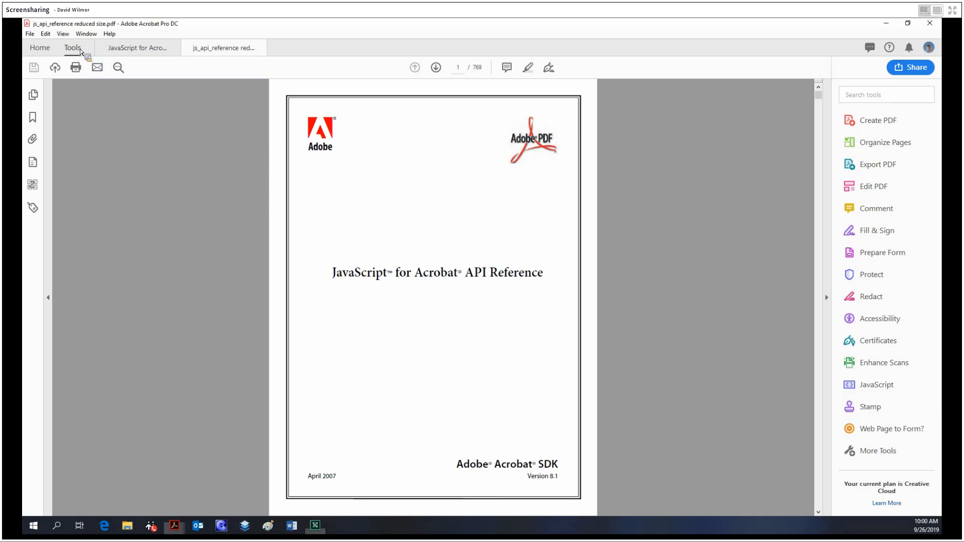
# - Open the Index tool from the Tools collection for the reduced-size JavaScript API reference
pyautogui.click(72, 47)
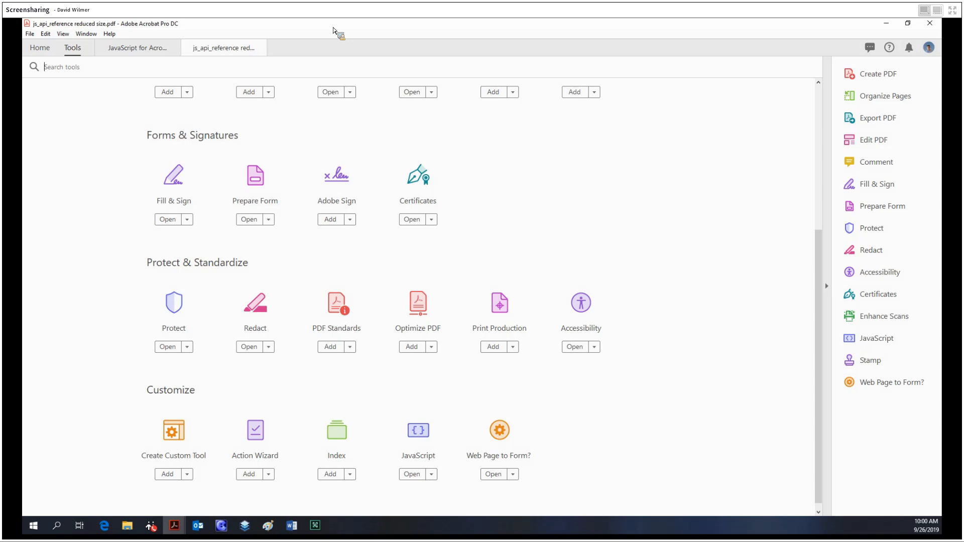
pyautogui.click(337, 474)
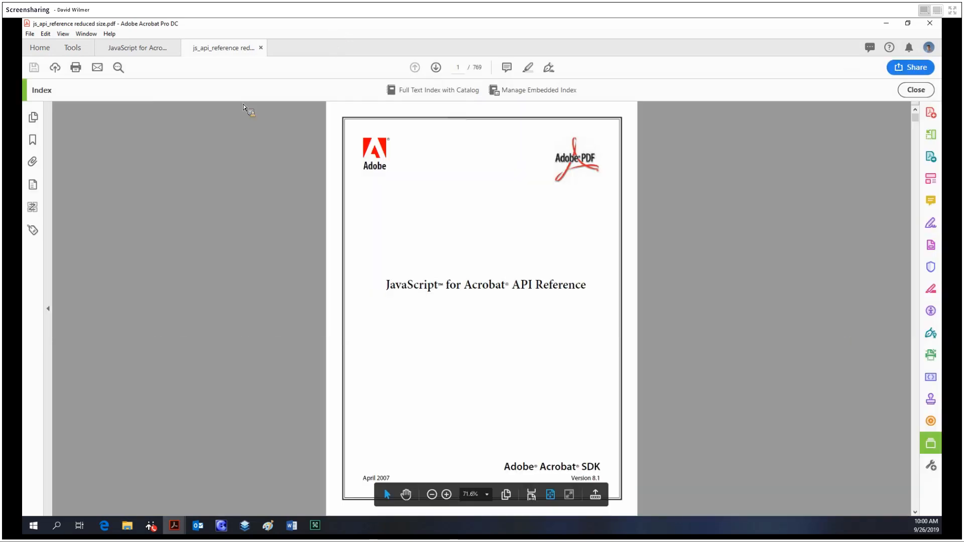
pyautogui.moveTo(353, 81)
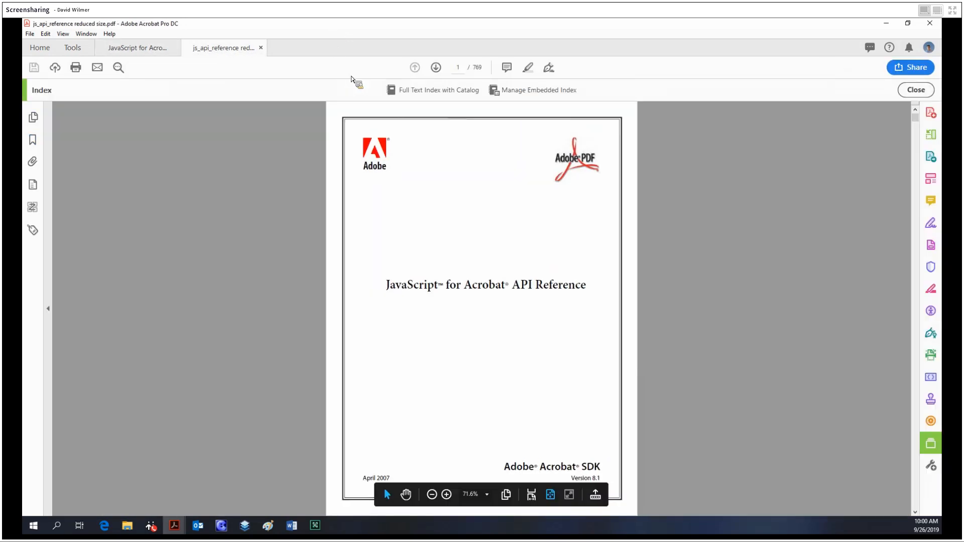
pyautogui.moveTo(553, 117)
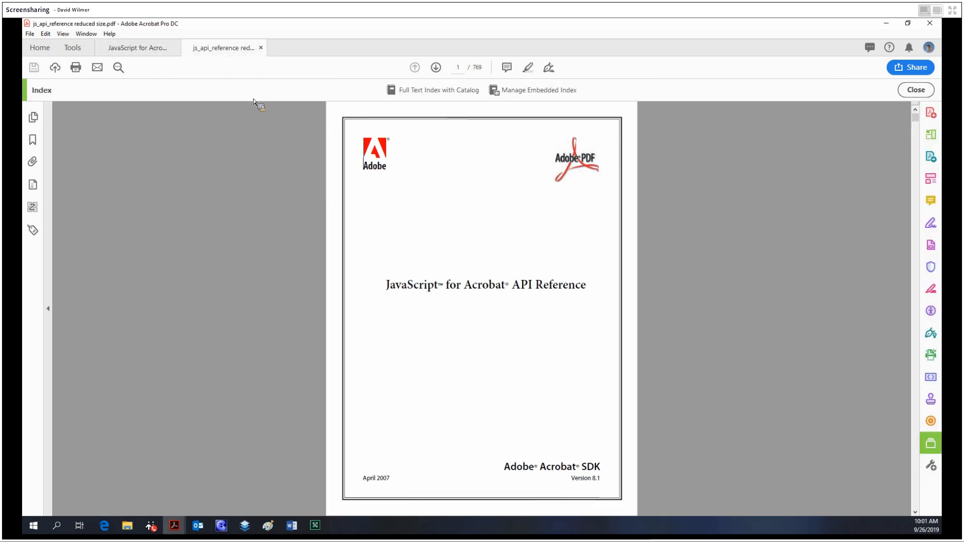
pyautogui.click(137, 47)
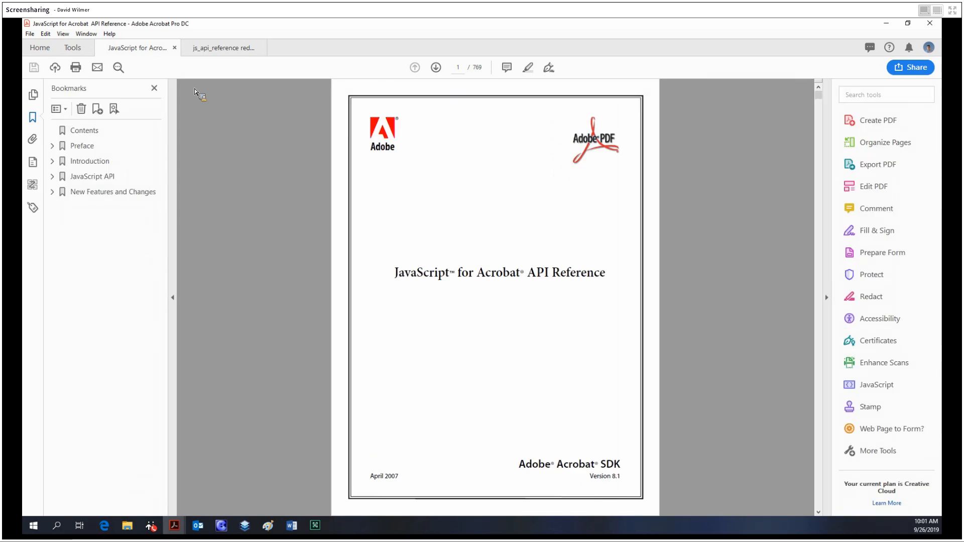
pyautogui.moveTo(242, 81)
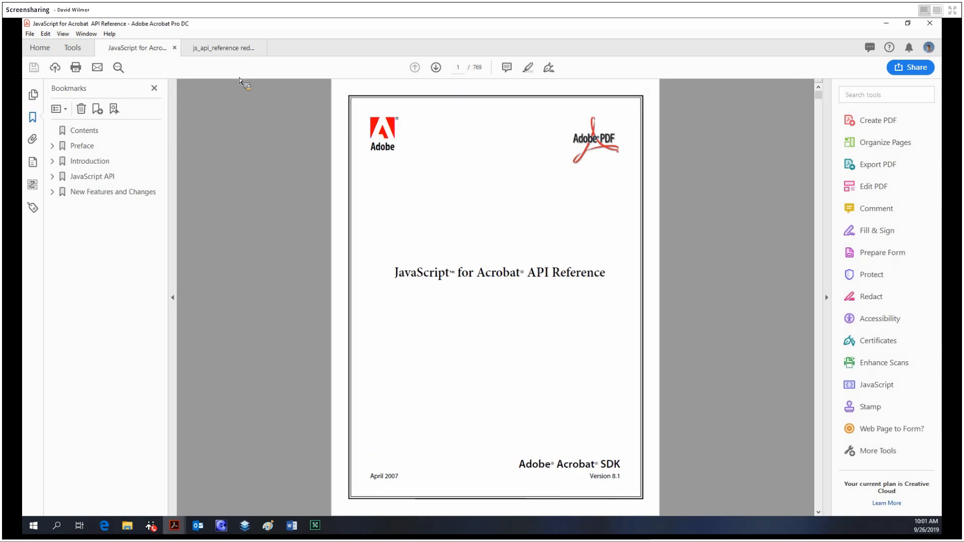
pyautogui.click(223, 47)
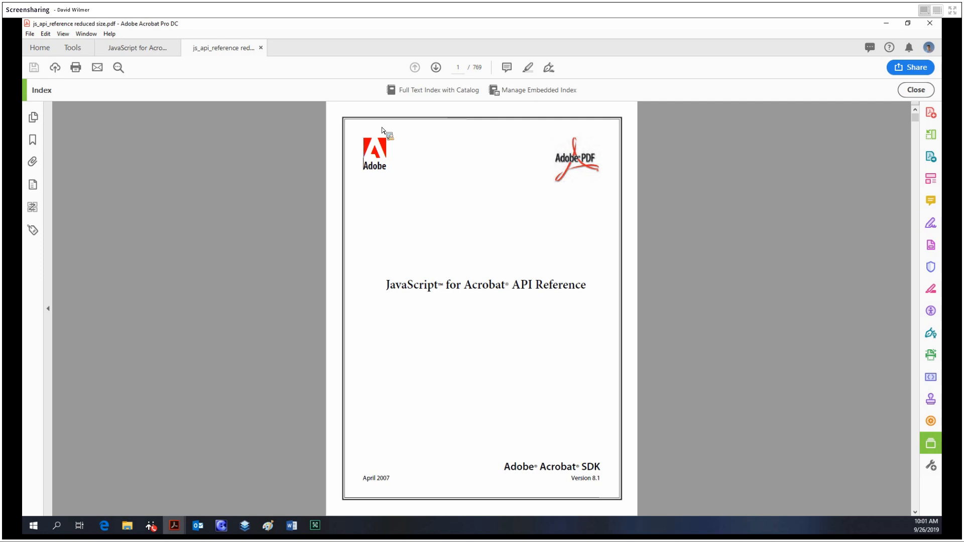
pyautogui.moveTo(465, 111)
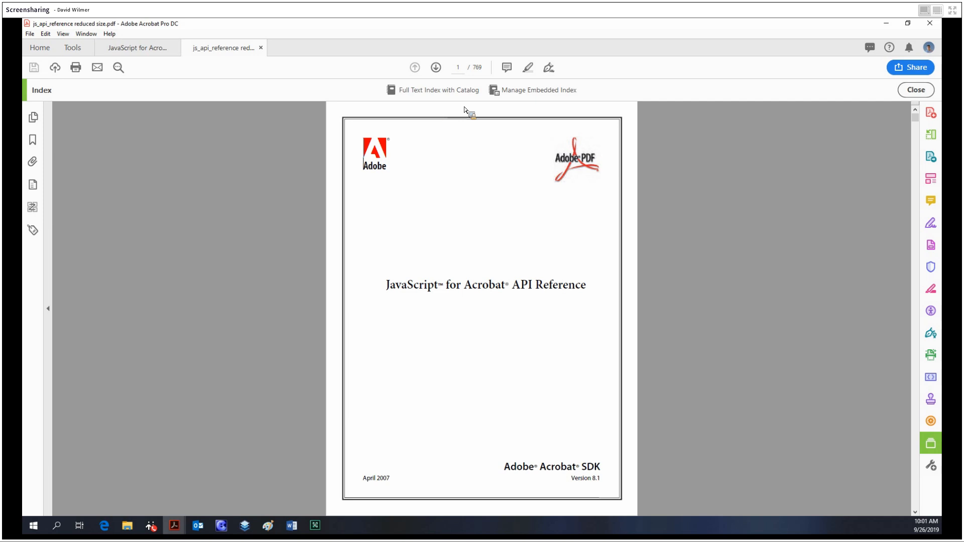
pyautogui.moveTo(476, 71)
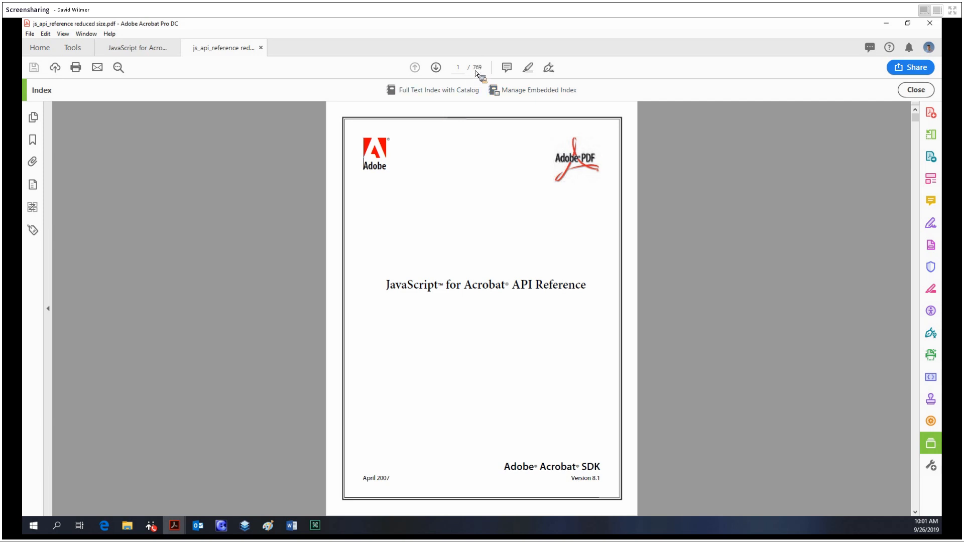
pyautogui.moveTo(492, 65)
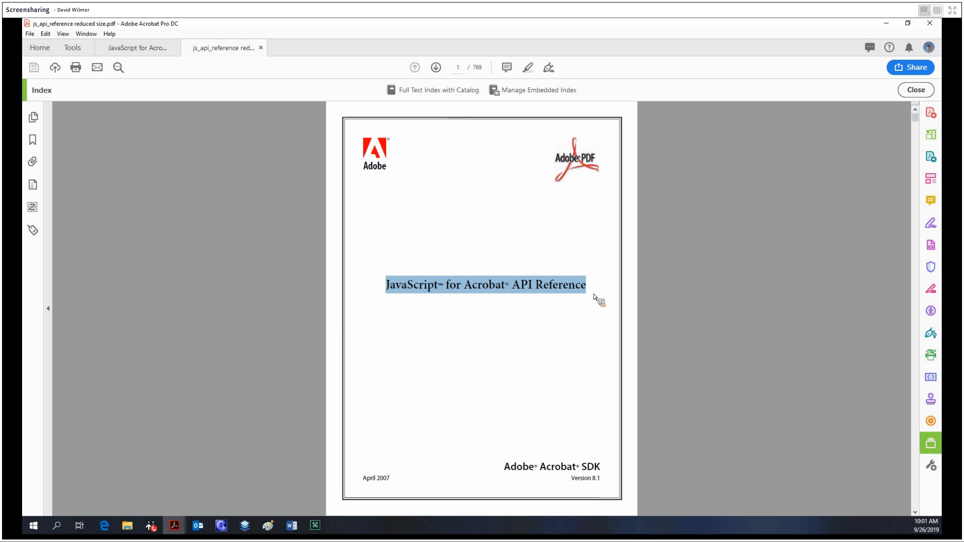
pyautogui.moveTo(196, 186)
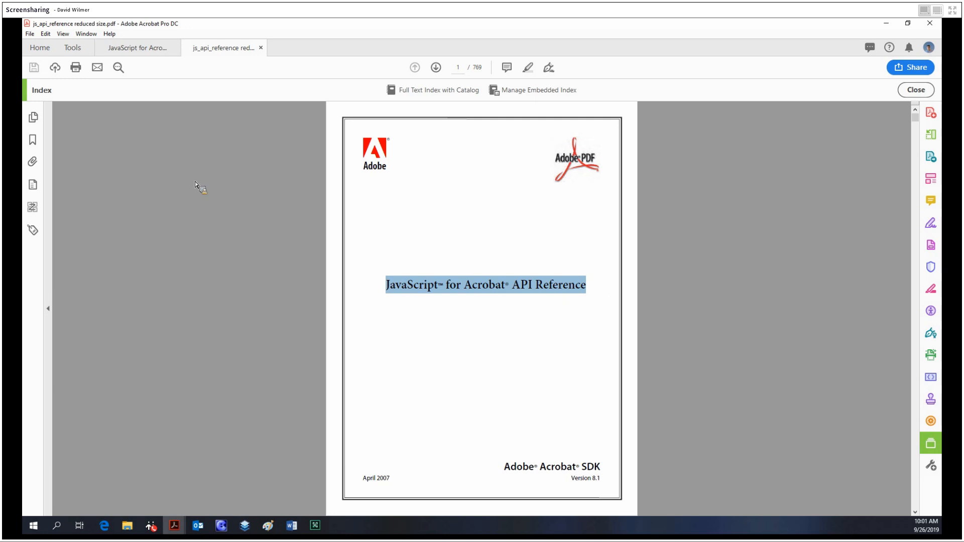
pyautogui.moveTo(469, 71)
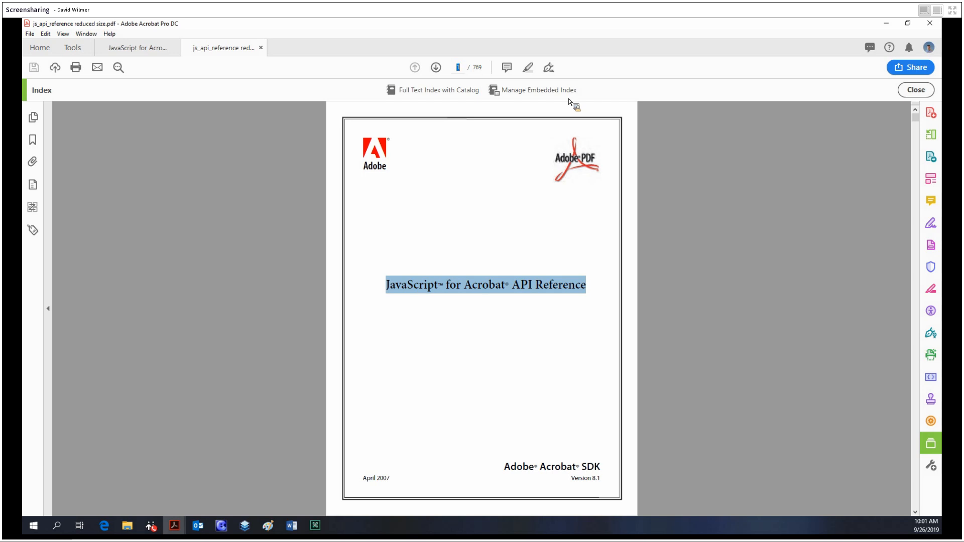
pyautogui.click(670, 140)
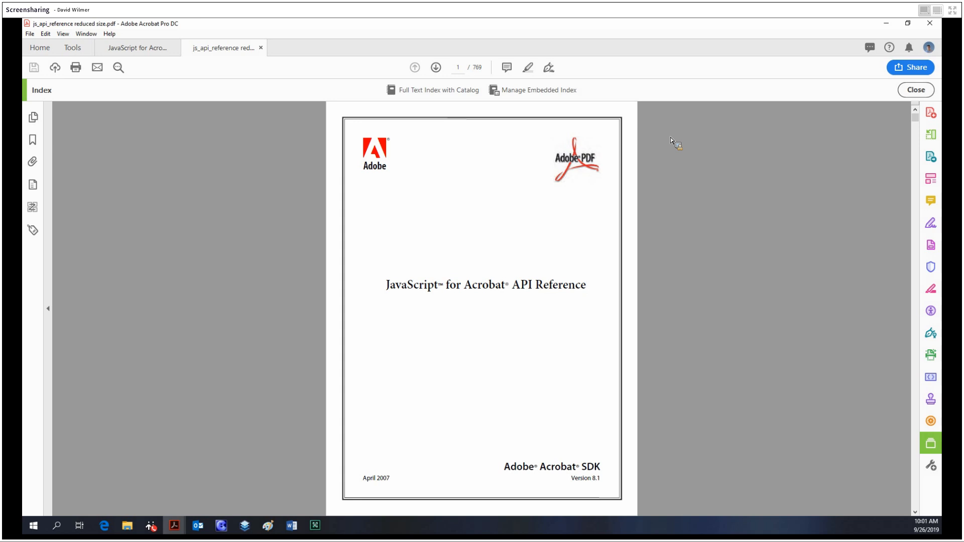
pyautogui.moveTo(675, 150)
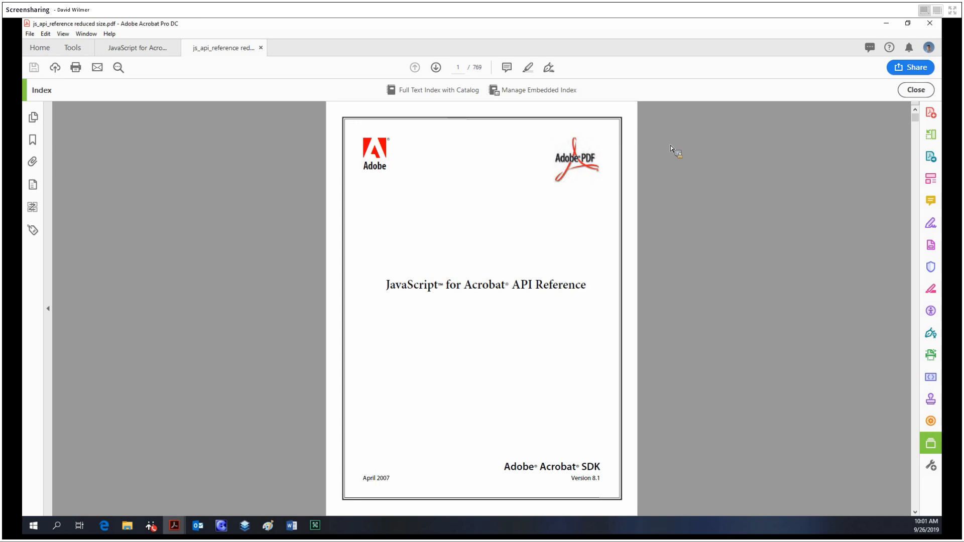
# - Search the reduced-size reference for 'asdf' and find no matches
pyautogui.press('ctrl+f')
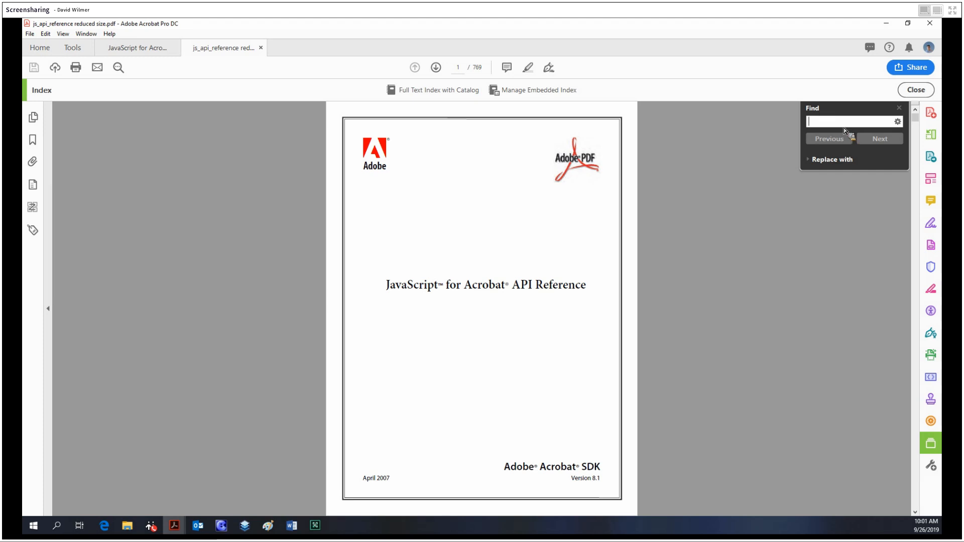
pyautogui.write('asdf')
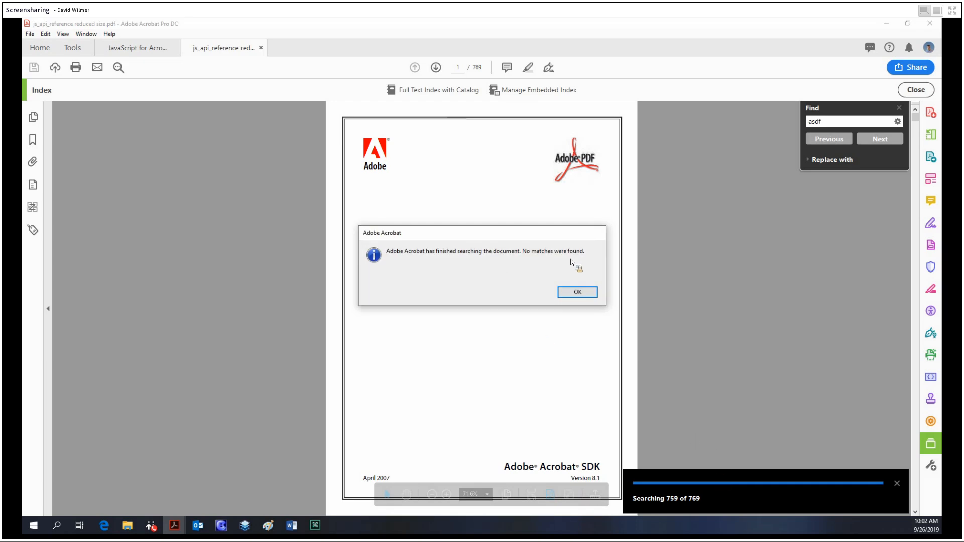
pyautogui.moveTo(463, 249)
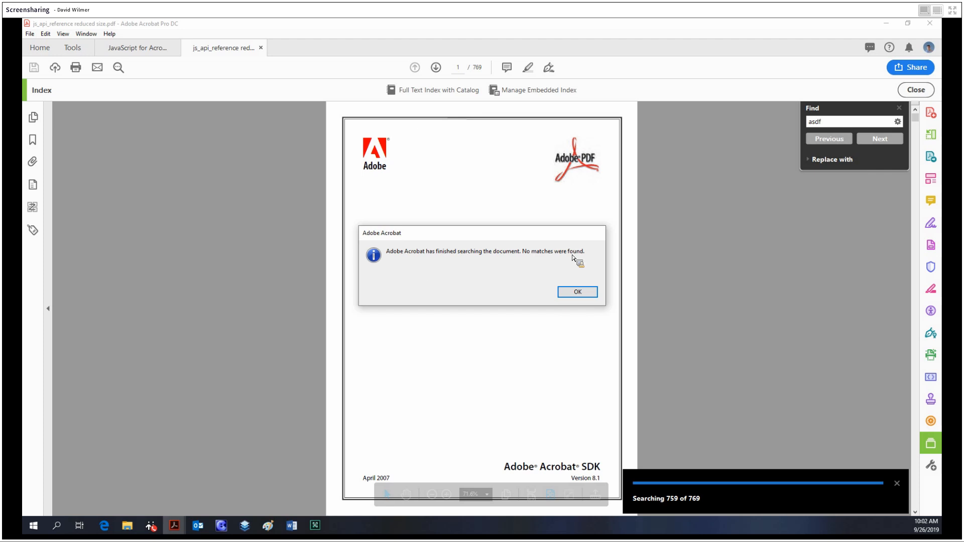
pyautogui.moveTo(421, 277)
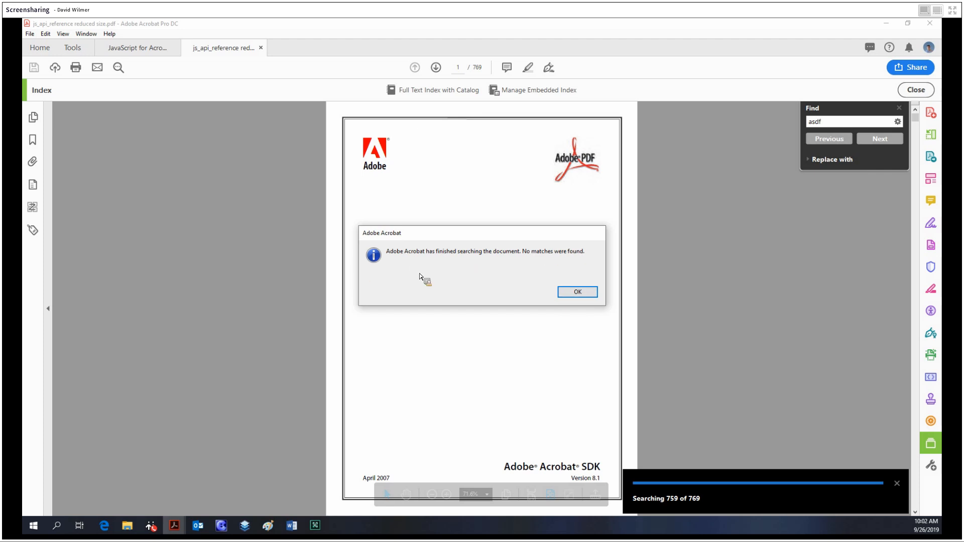
pyautogui.moveTo(596, 272)
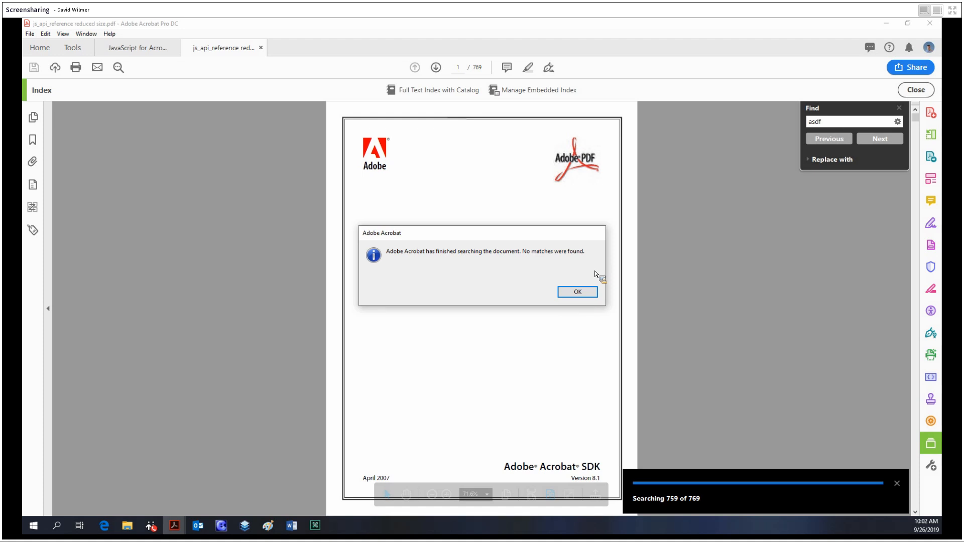
# - Search the full JavaScript for Acrobat API Reference for 'asdf', find no matches, and return to the reduced-size copy
pyautogui.click(576, 291)
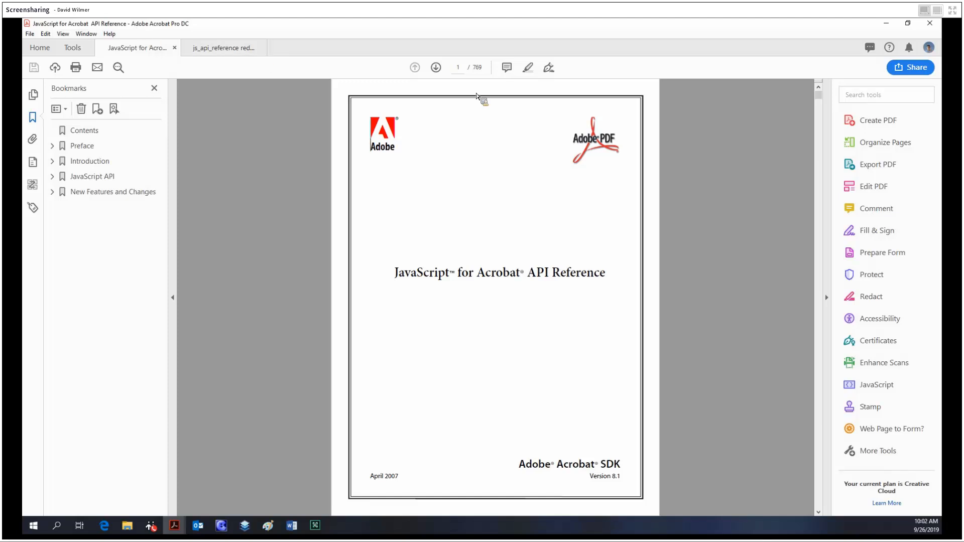
pyautogui.moveTo(442, 140)
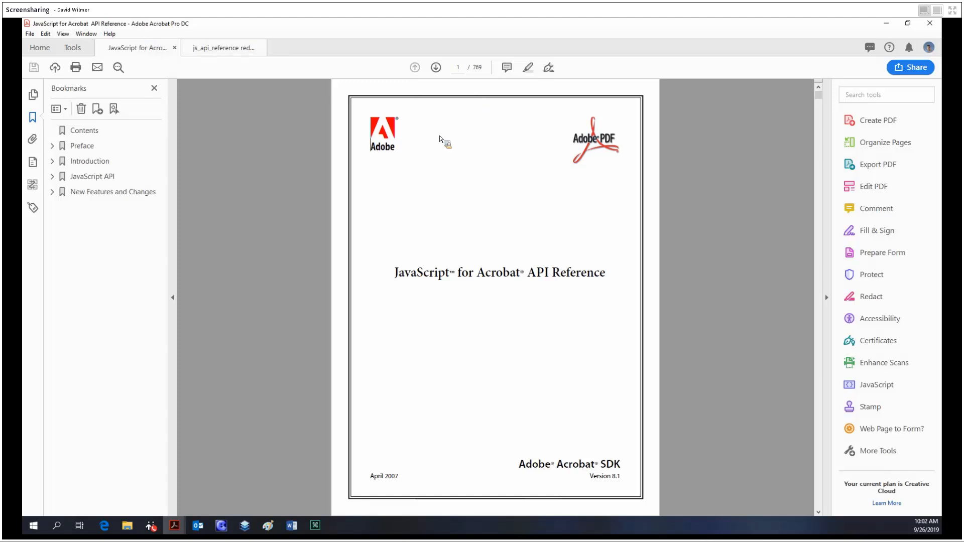
pyautogui.moveTo(470, 218)
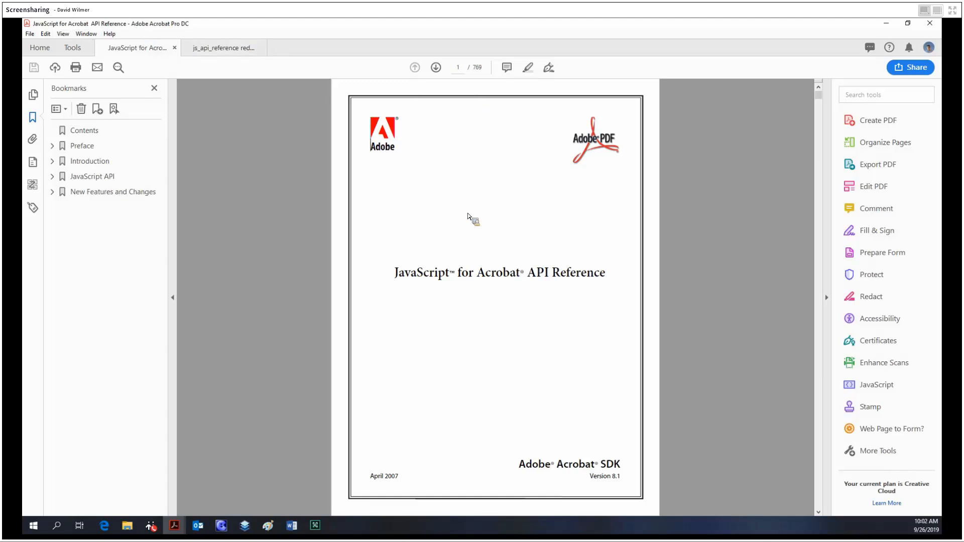
pyautogui.click(782, 117)
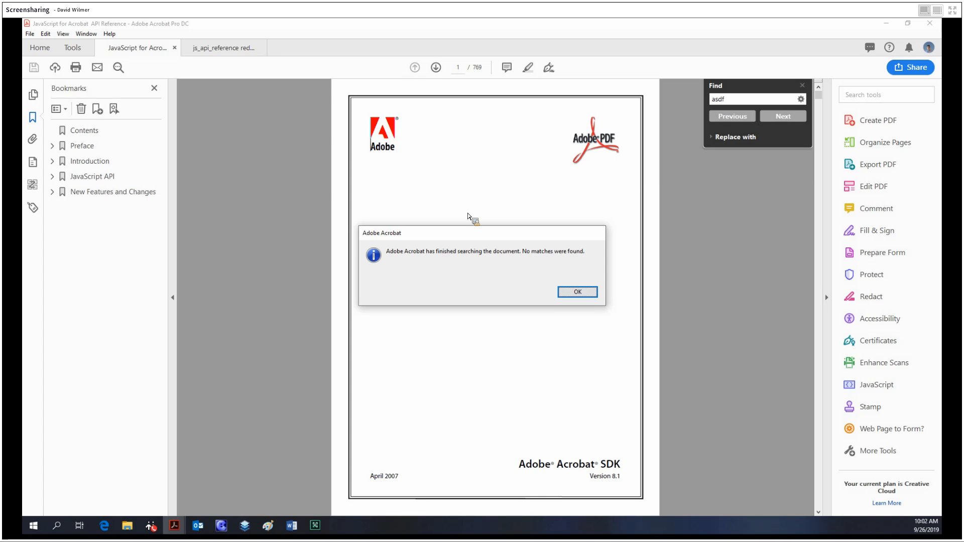
pyautogui.moveTo(487, 216)
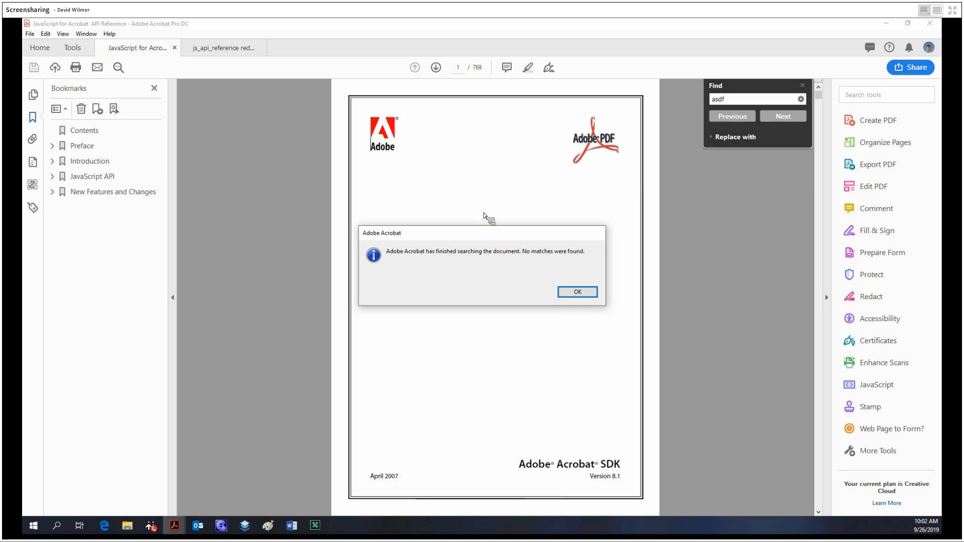
pyautogui.click(577, 291)
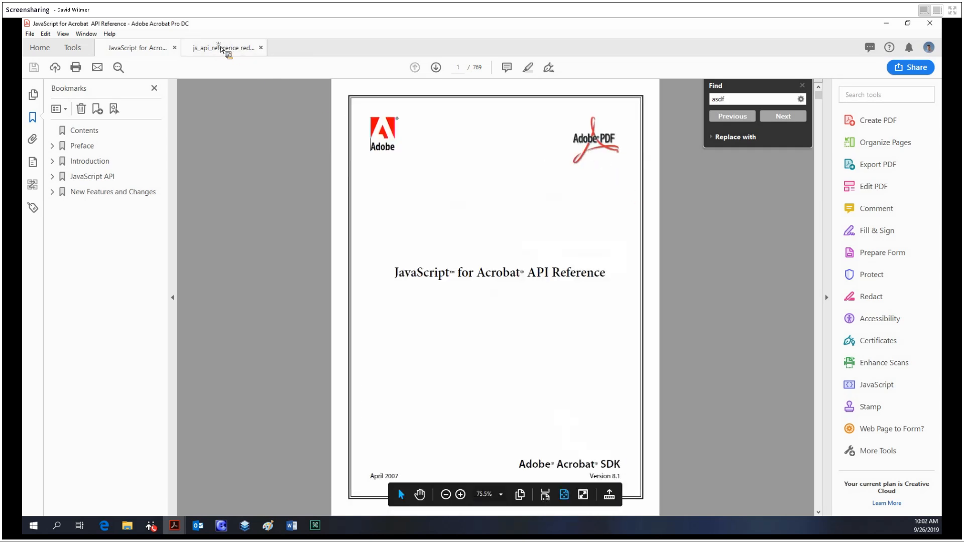
pyautogui.click(223, 47)
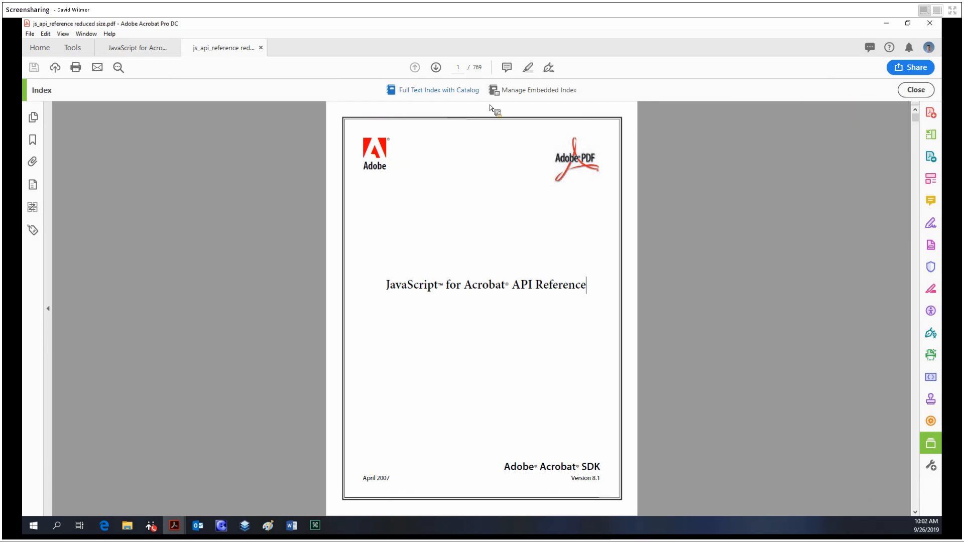
pyautogui.moveTo(546, 101)
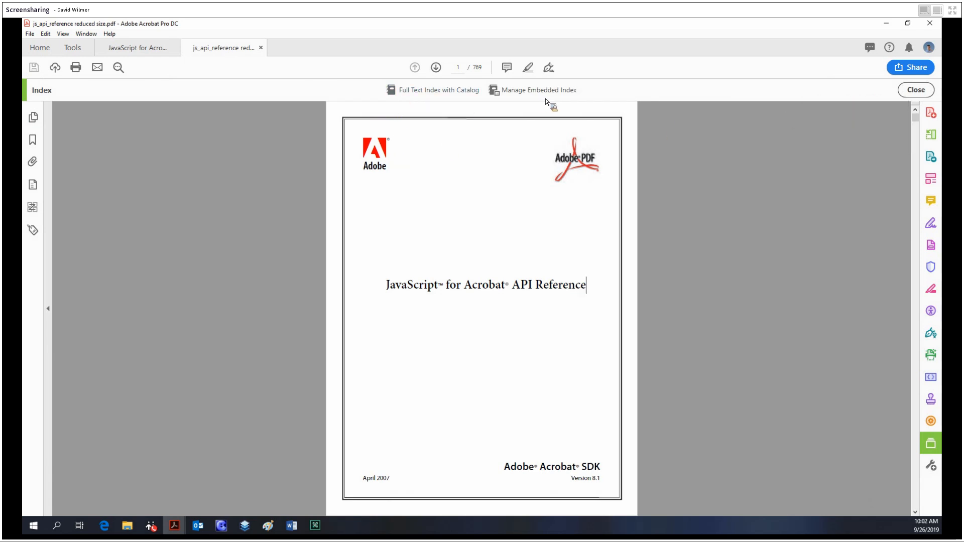
pyautogui.moveTo(412, 96)
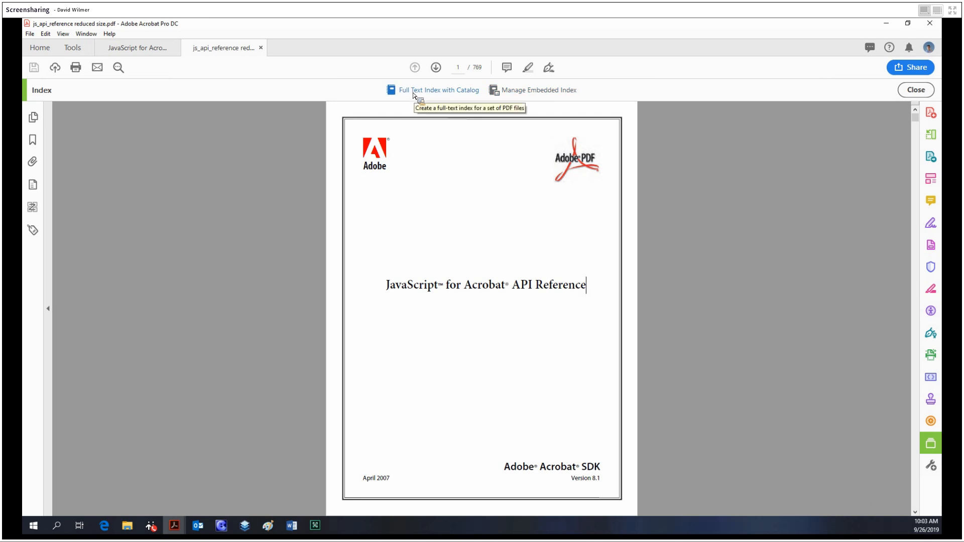
pyautogui.moveTo(418, 93)
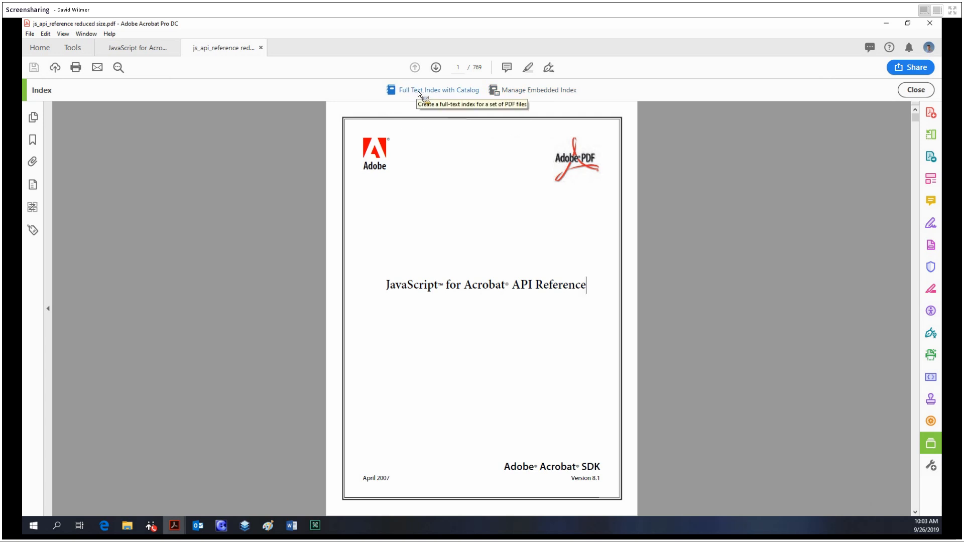
# - Open Catalog for full-text indexing, start a New Index Definition and cancel it back to Catalog
pyautogui.click(437, 90)
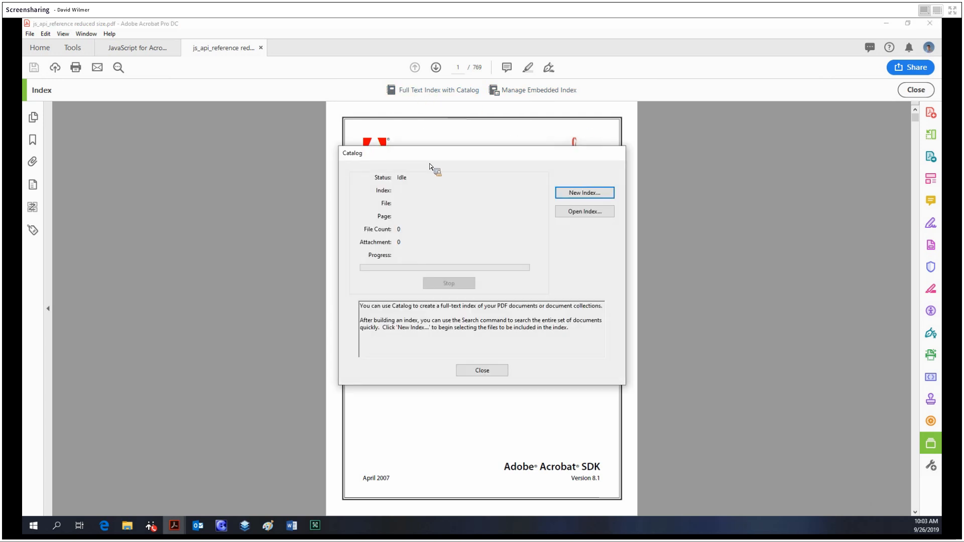
pyautogui.moveTo(578, 171)
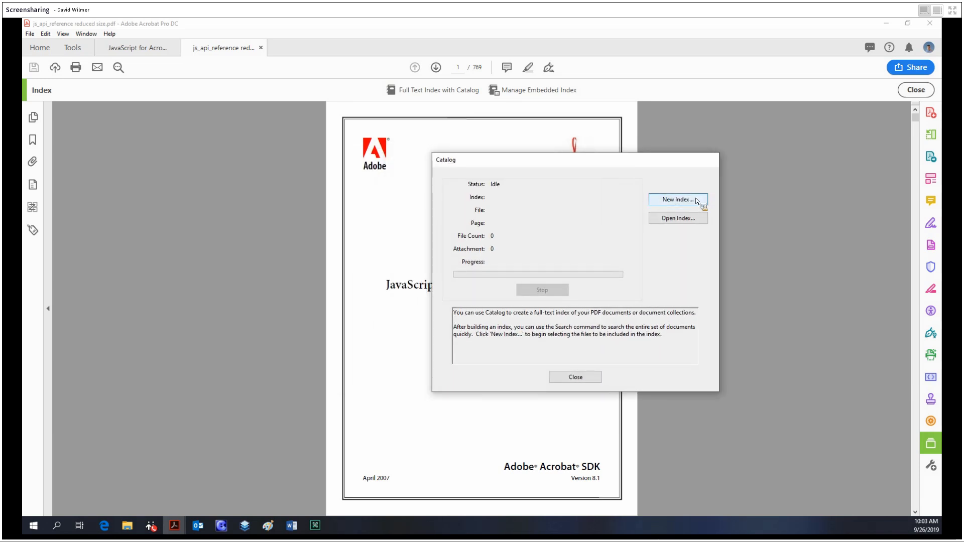
pyautogui.click(677, 199)
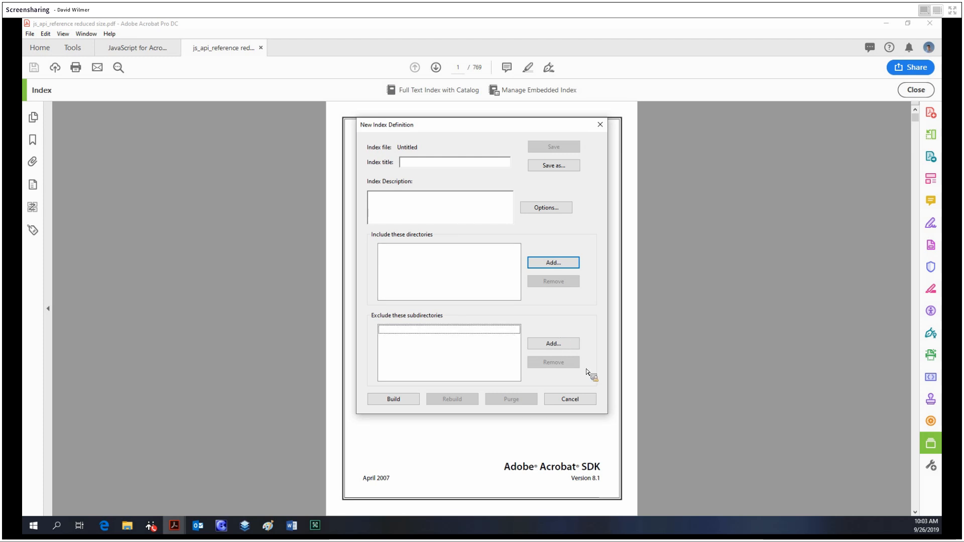
pyautogui.click(568, 399)
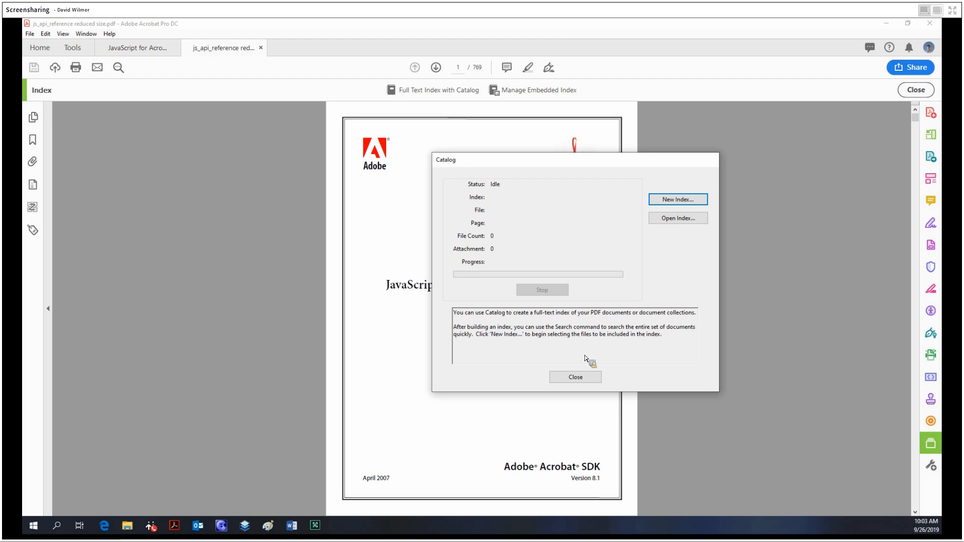
pyautogui.moveTo(608, 188)
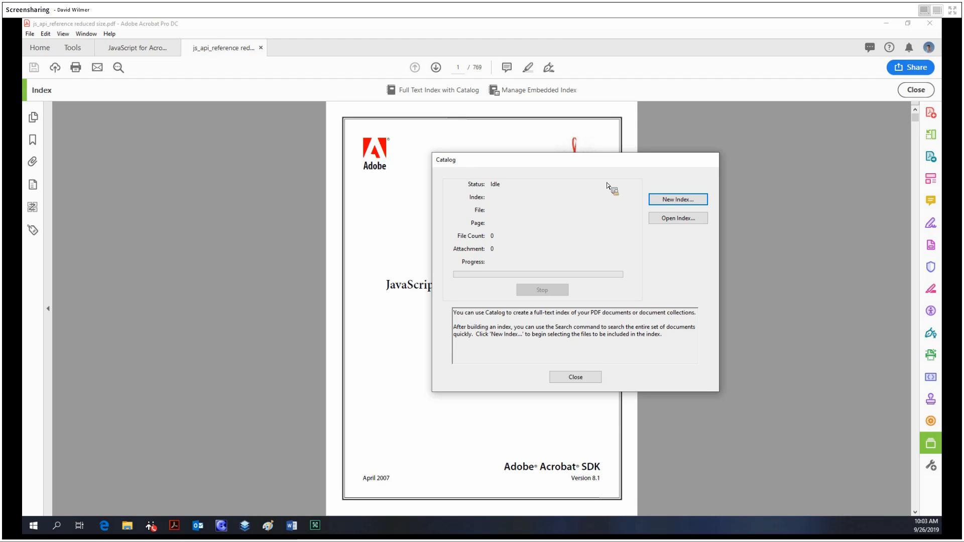
# - Close the Catalog window and switch to the full JavaScript for Acrobat API Reference document
pyautogui.click(575, 377)
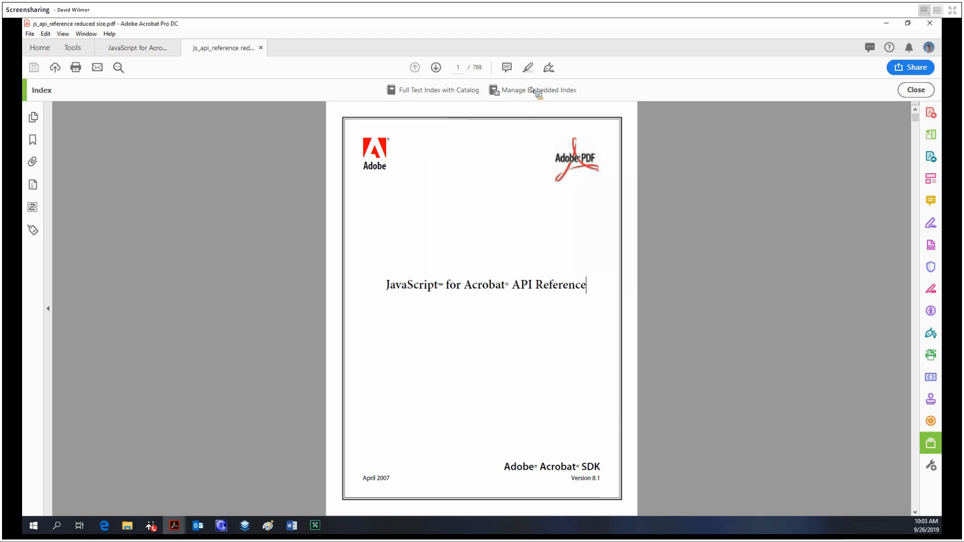
pyautogui.click(538, 89)
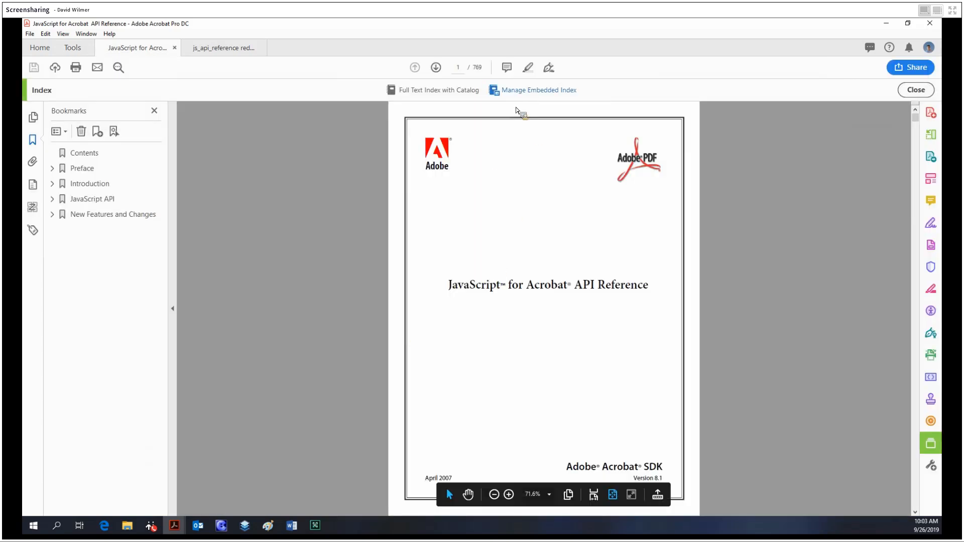
# - Remove the embedded index from the full reference via Manage Embedded Index
pyautogui.click(538, 89)
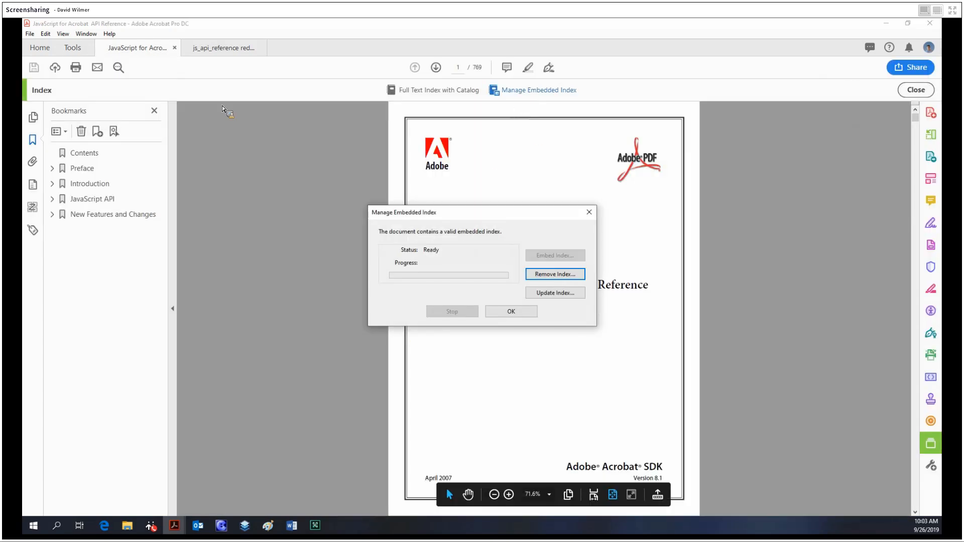
pyautogui.moveTo(478, 224)
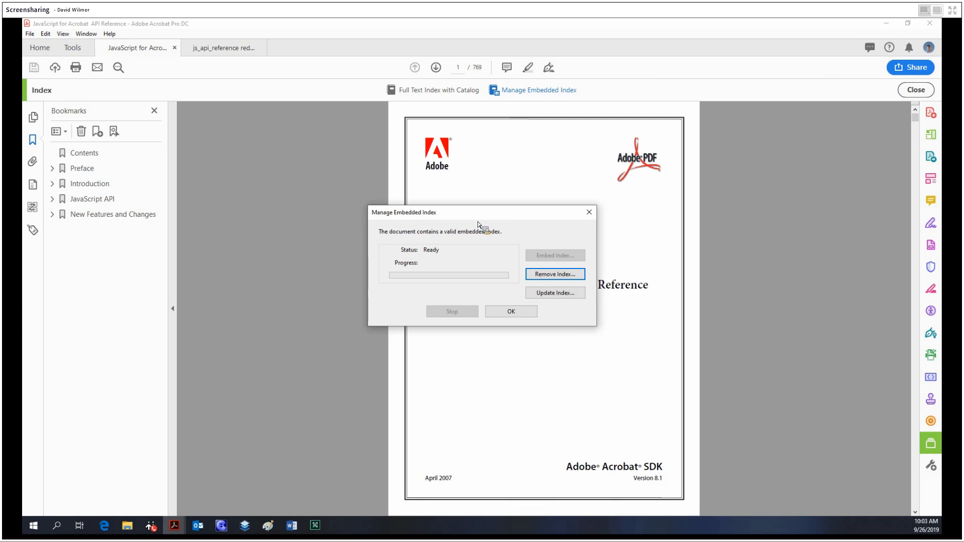
pyautogui.moveTo(538, 286)
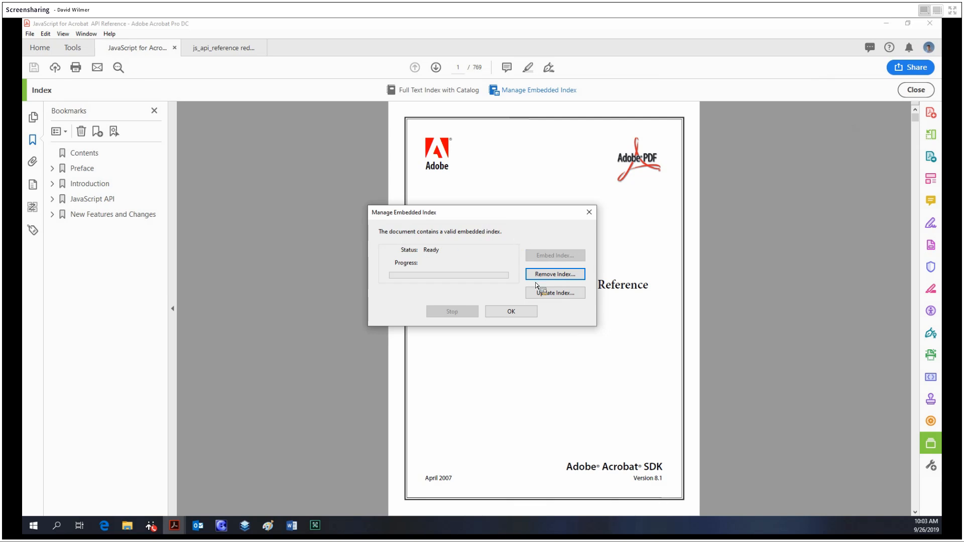
pyautogui.click(555, 274)
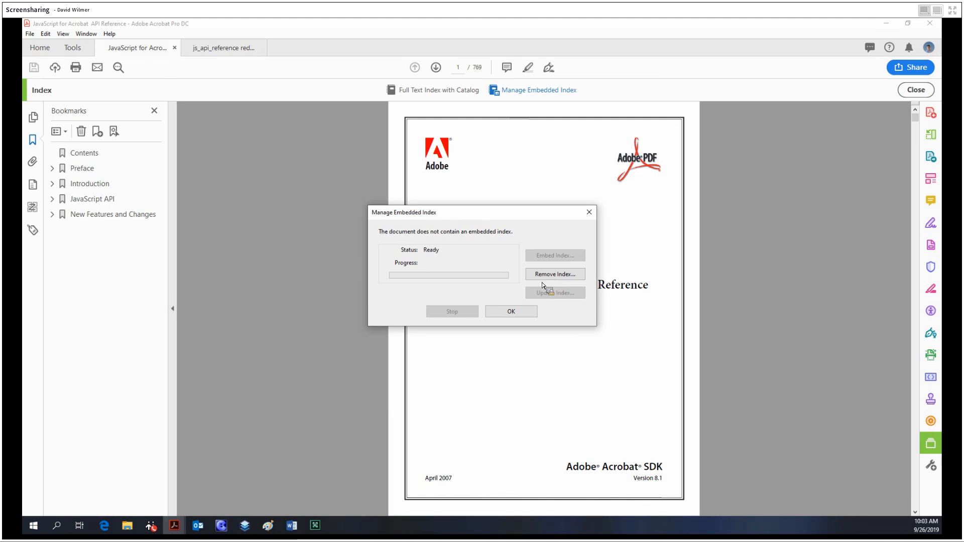
pyautogui.moveTo(592, 213)
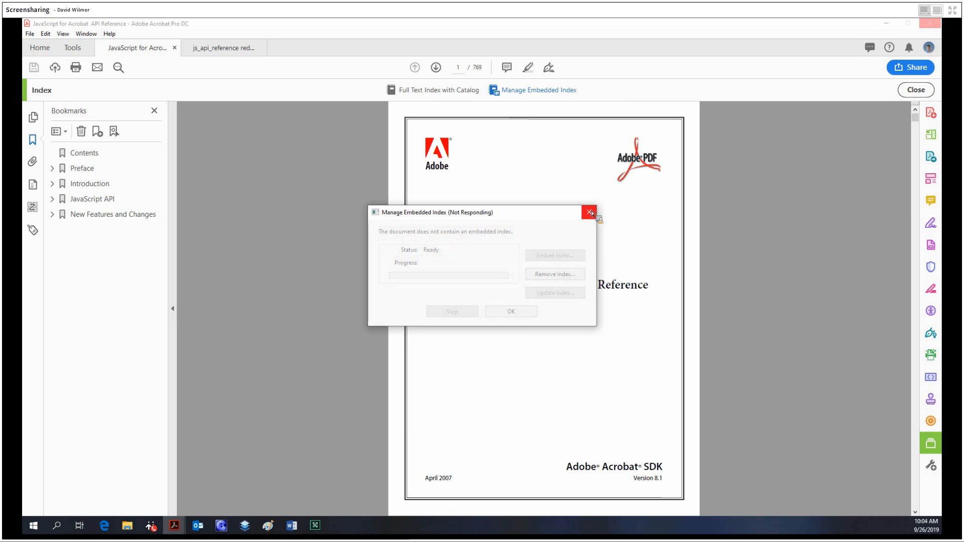
# - Re-embed the index, waiting for Acrobat to finish embedding to 100% and report it valid
pyautogui.click(590, 212)
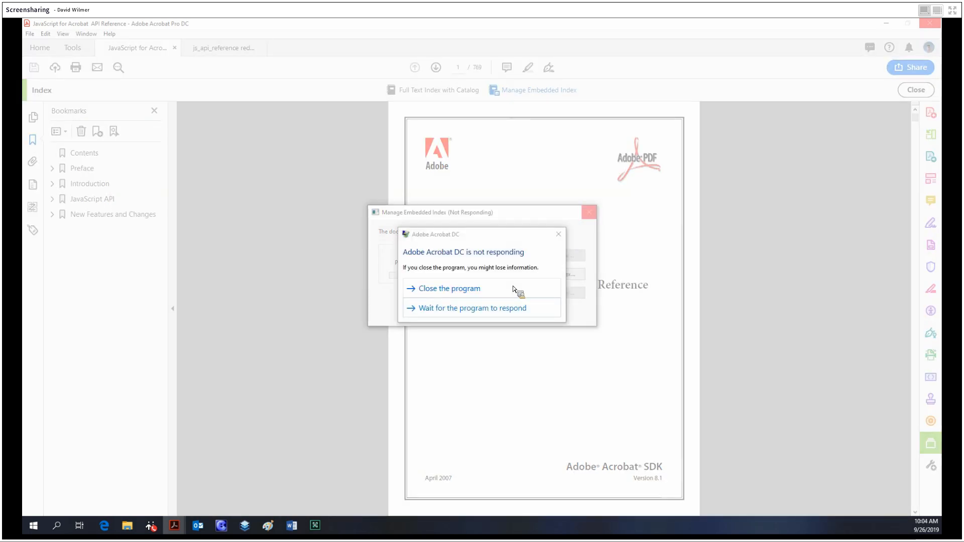
pyautogui.click(472, 308)
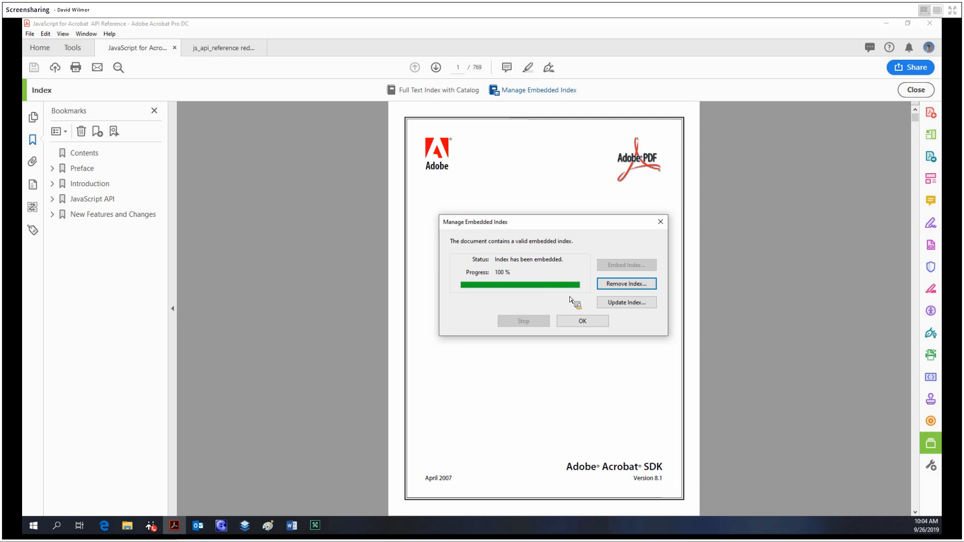
pyautogui.moveTo(480, 217)
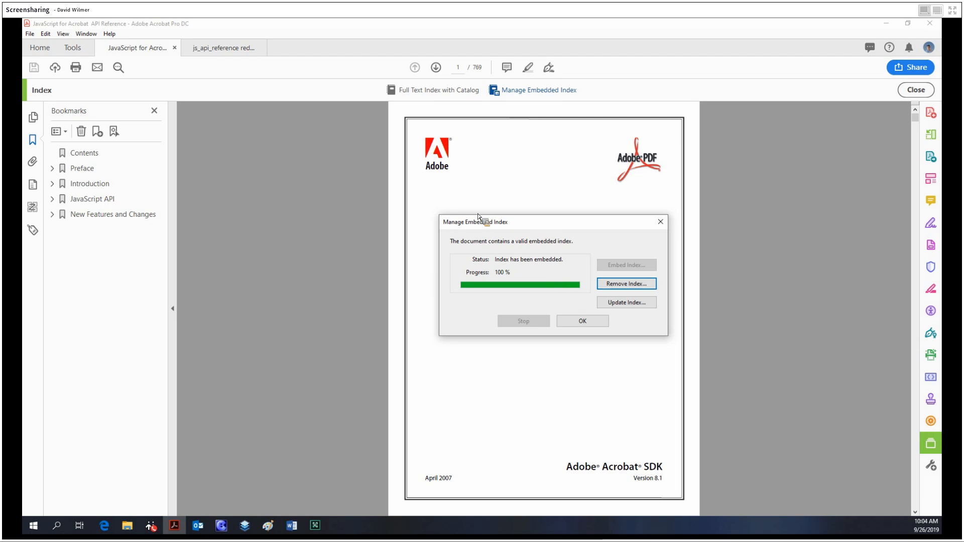
pyautogui.moveTo(543, 256)
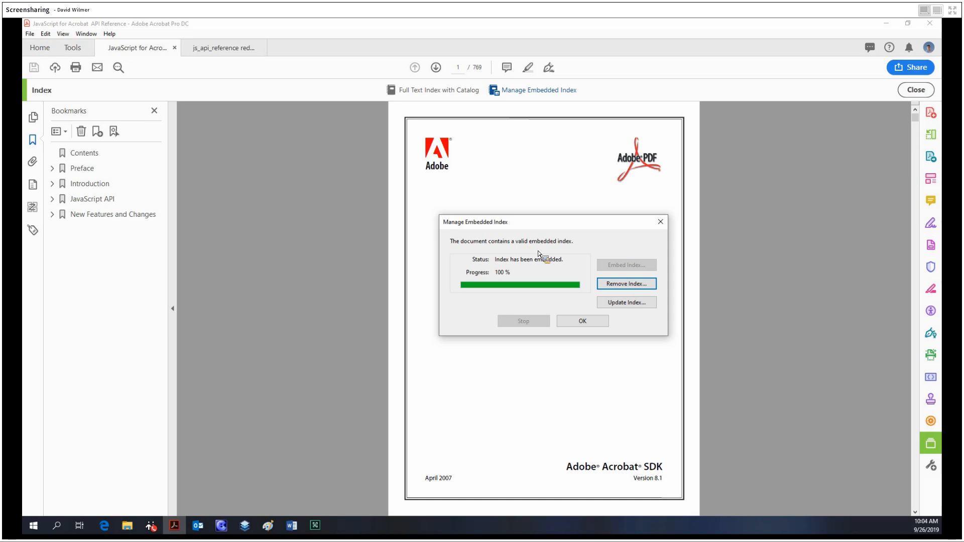
pyautogui.moveTo(630, 292)
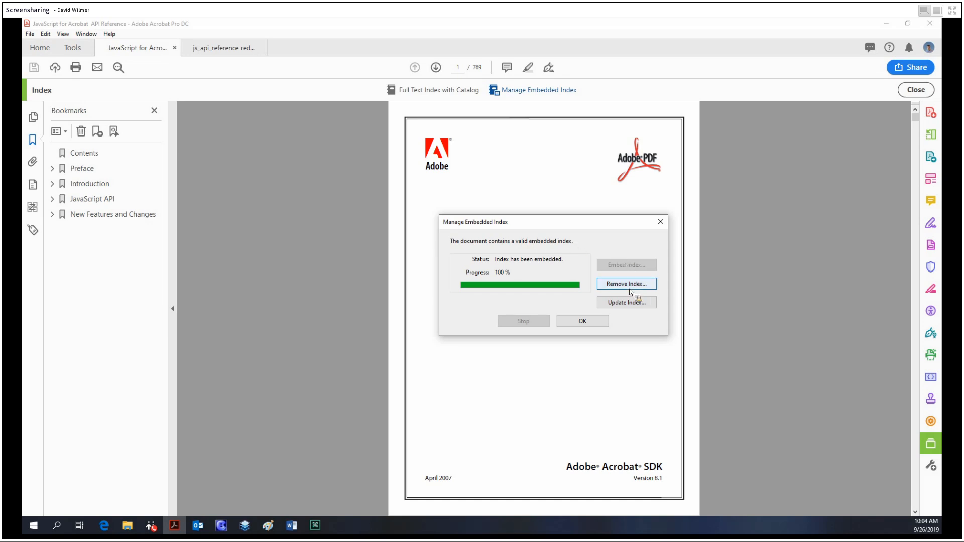
# - Close the Manage Embedded Index dialog and show the full Tools collection
pyautogui.click(581, 320)
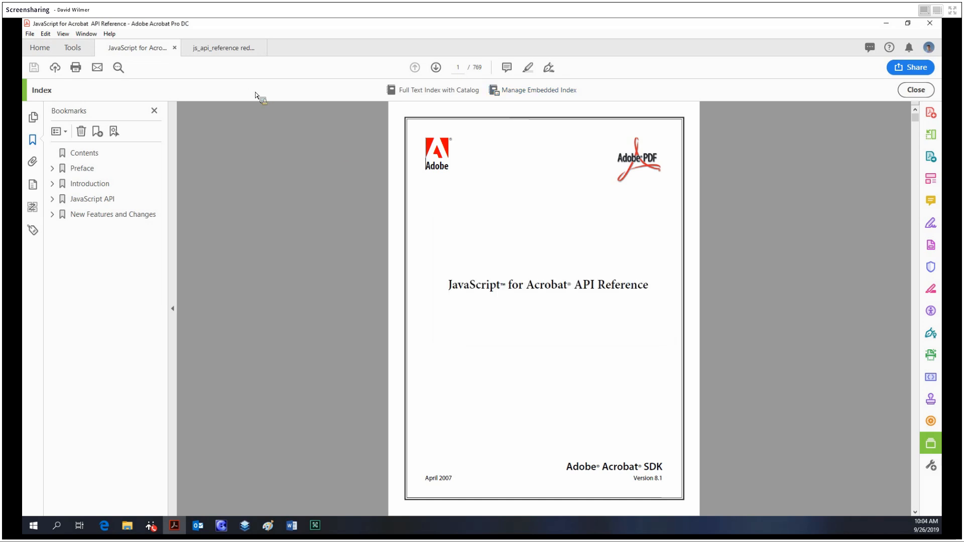
pyautogui.moveTo(461, 239)
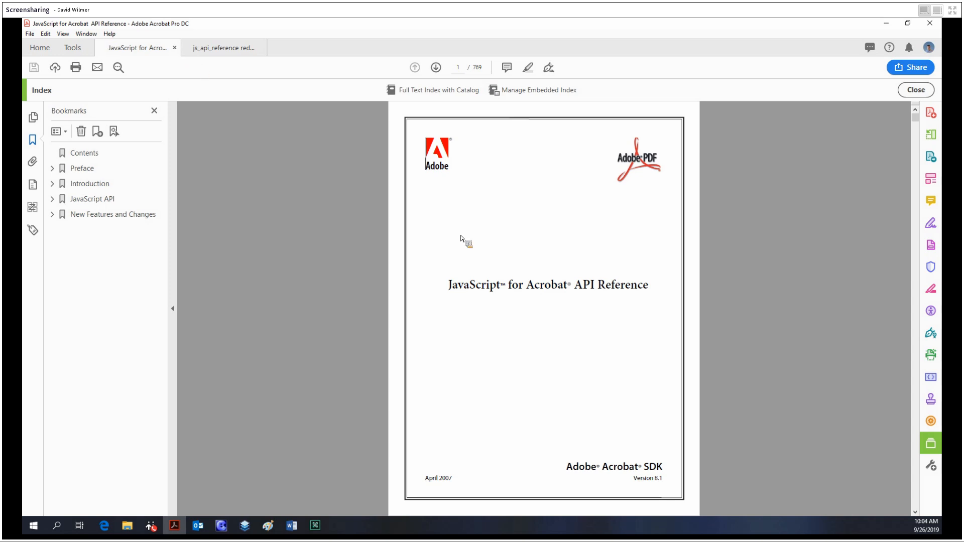
pyautogui.moveTo(173, 87)
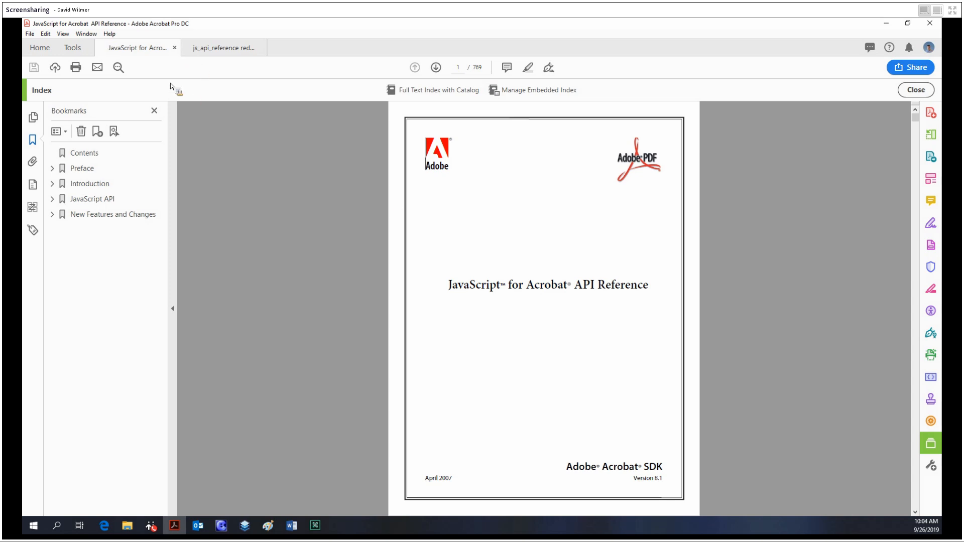
pyautogui.click(72, 48)
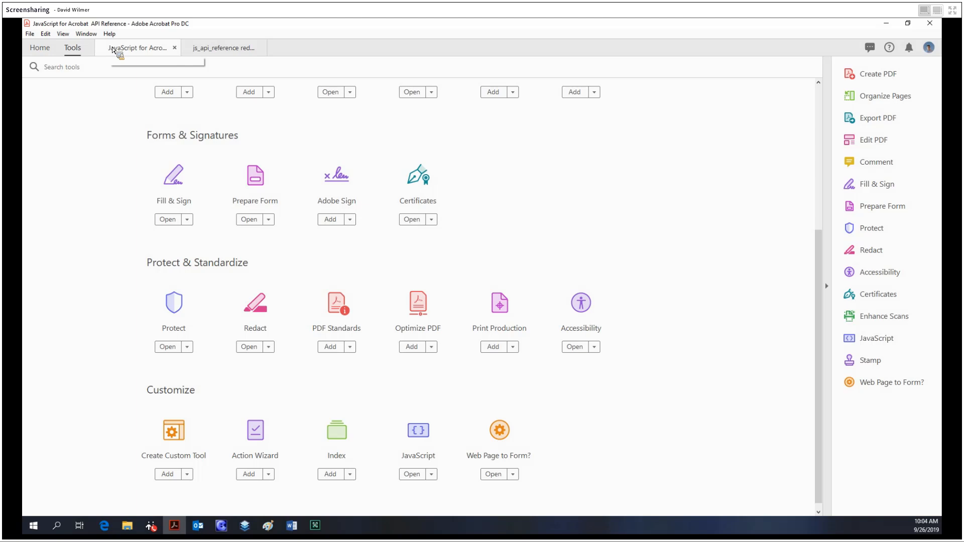
pyautogui.moveTo(137, 48)
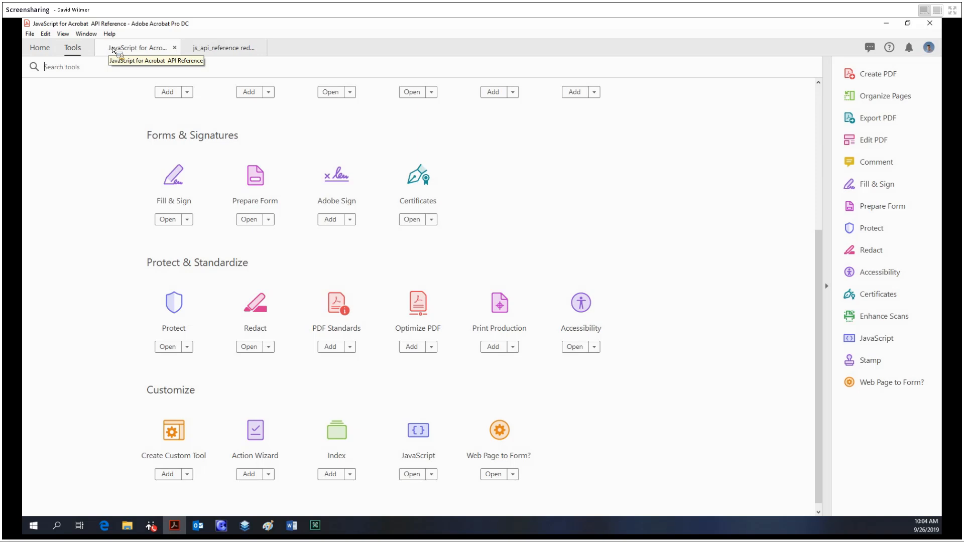
pyautogui.moveTo(180, 228)
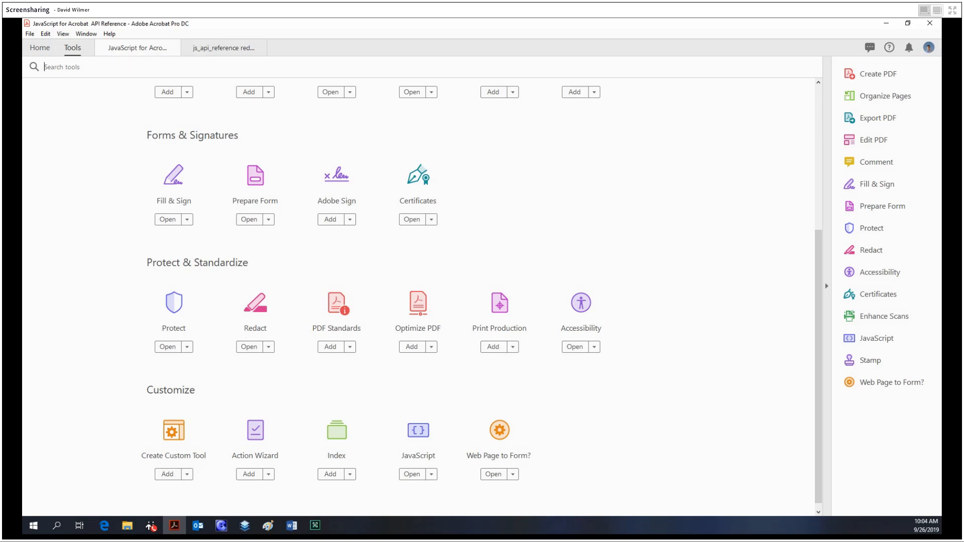
pyautogui.moveTo(407, 480)
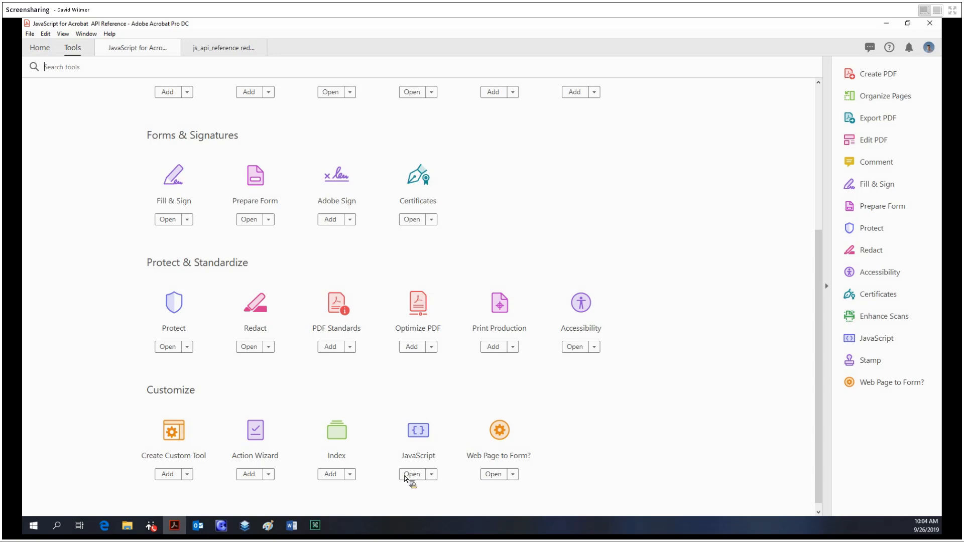
pyautogui.moveTo(292, 525)
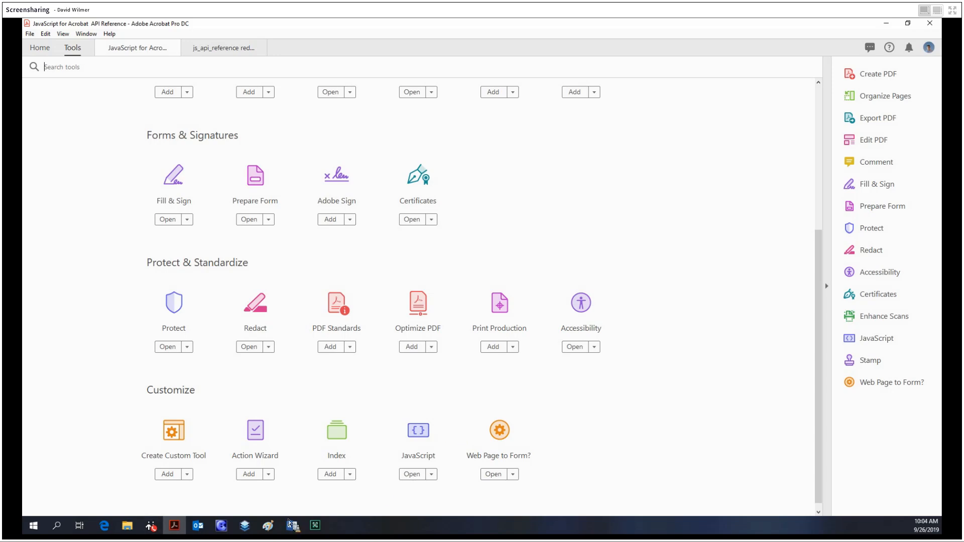